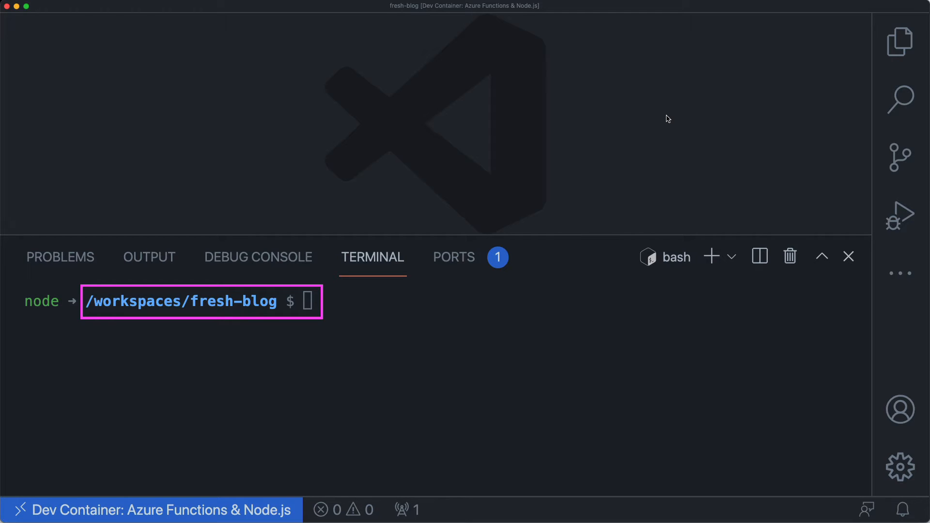
Open .devcontainer/devcontainer.json from the Explorer file tree
left_click(899, 41)
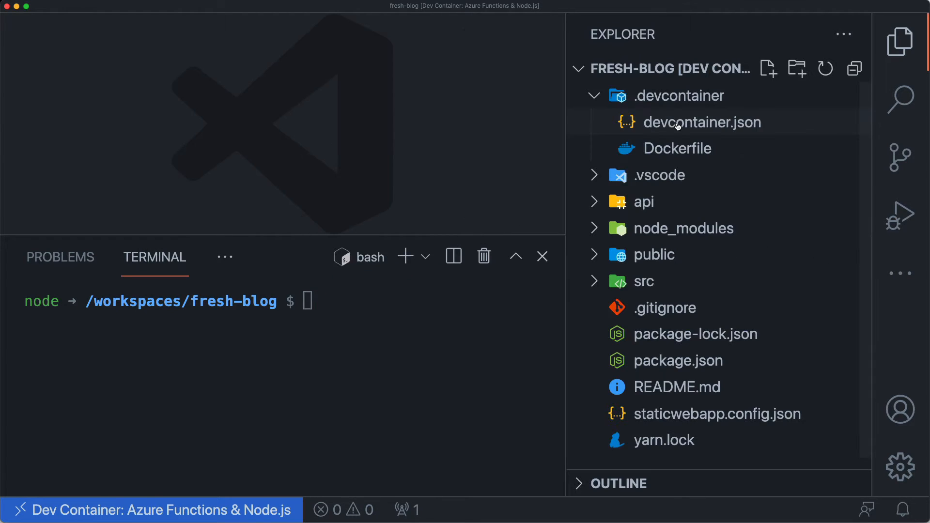
left_click(702, 122)
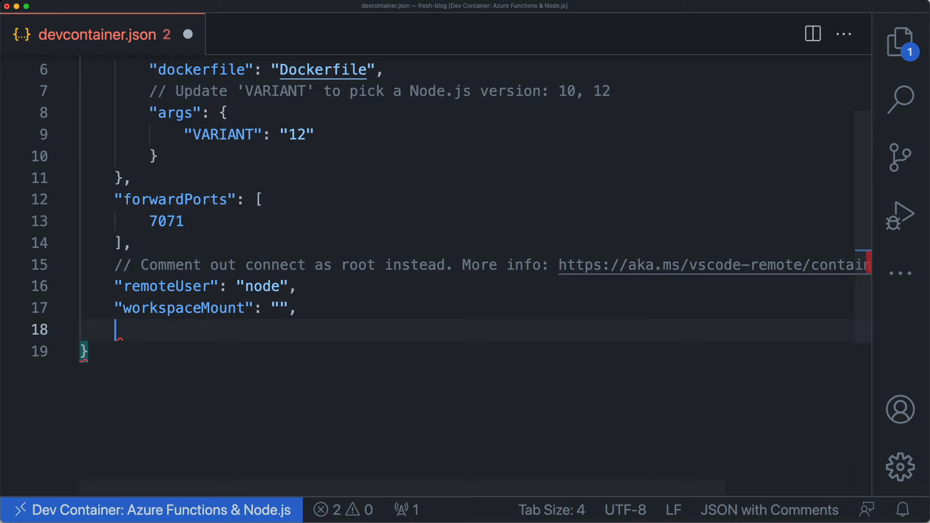
Mount ${localWorkspaceFolder} to /Users/node/dev/fresh-blog as a bind, and add empty workspaceFolder
type("\"workspaceFolder\": \"\"")
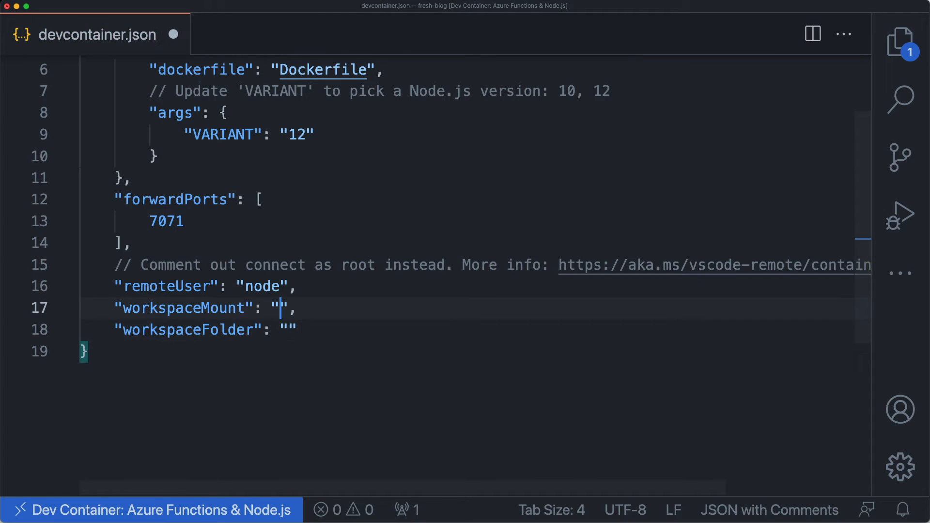
type("source=")
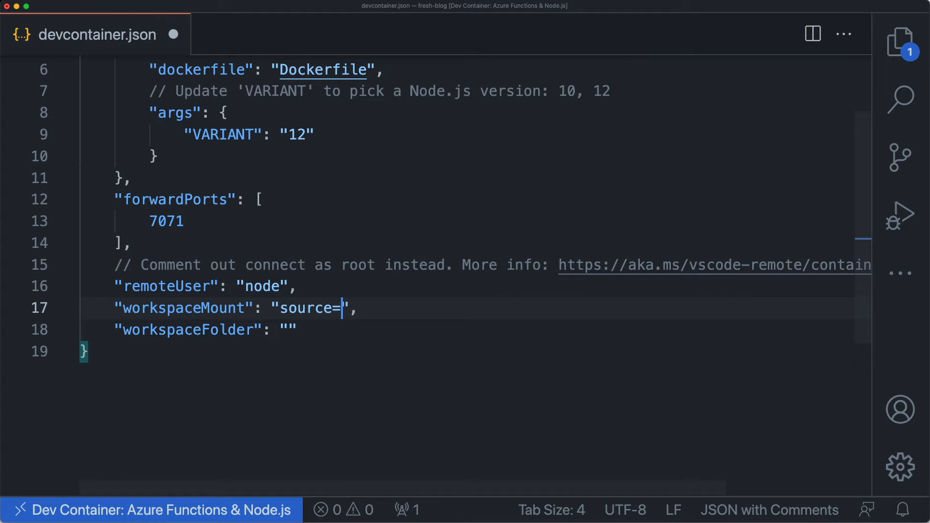
type("${localWorkspaceFolder},target=")
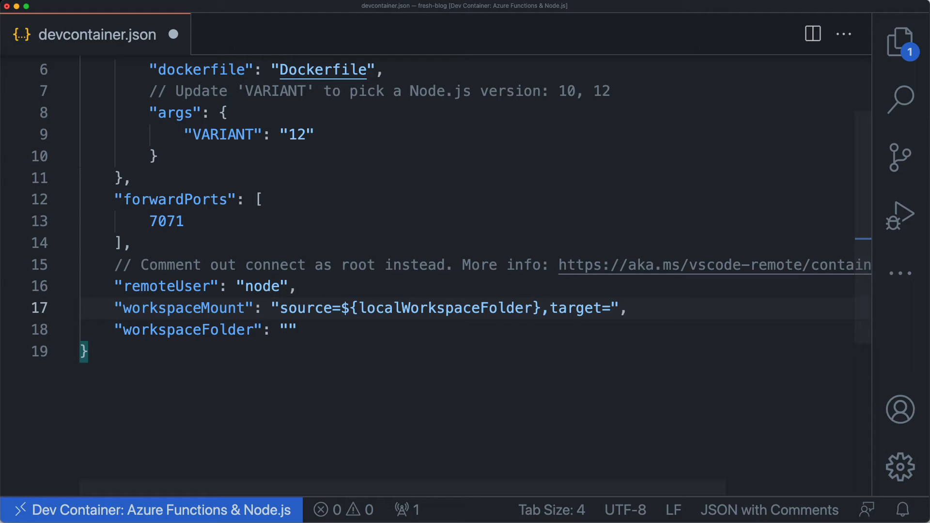
type("/Users/nod")
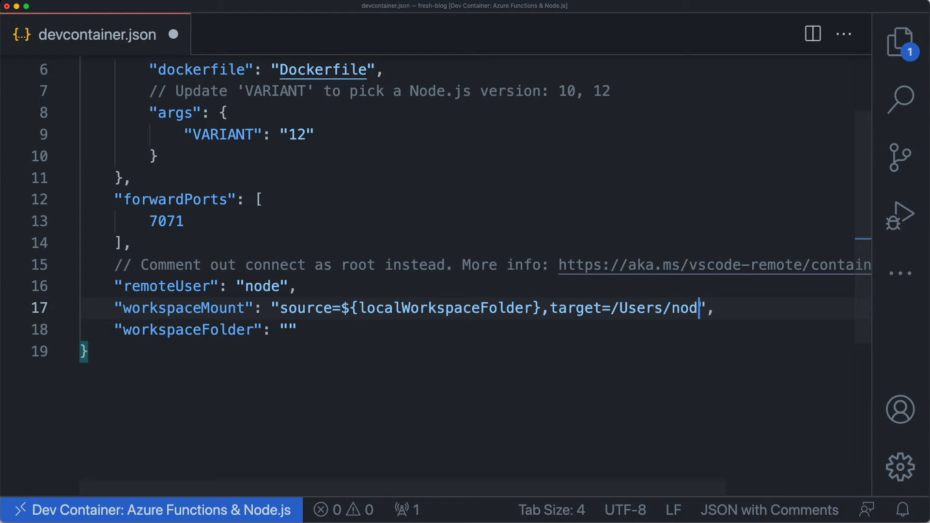
type("e/dev/fresh-blog,typ")
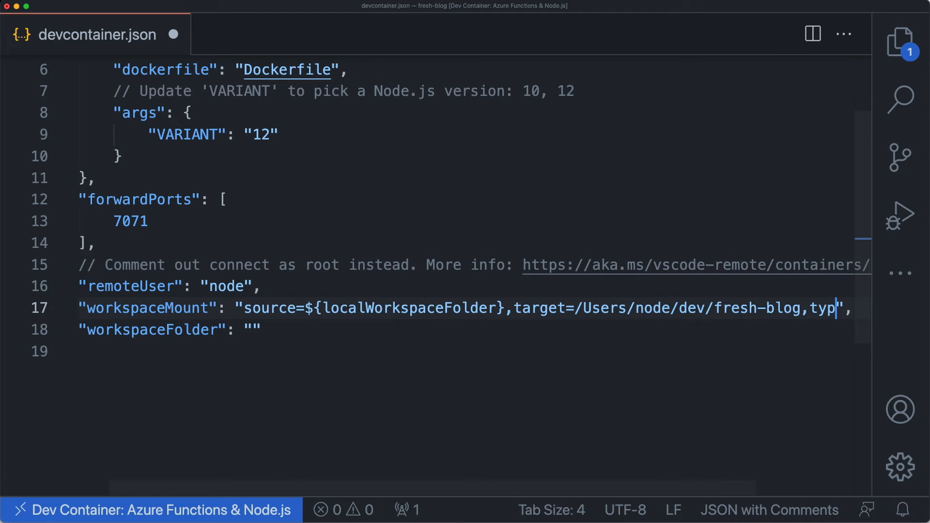
double_click(187, 330)
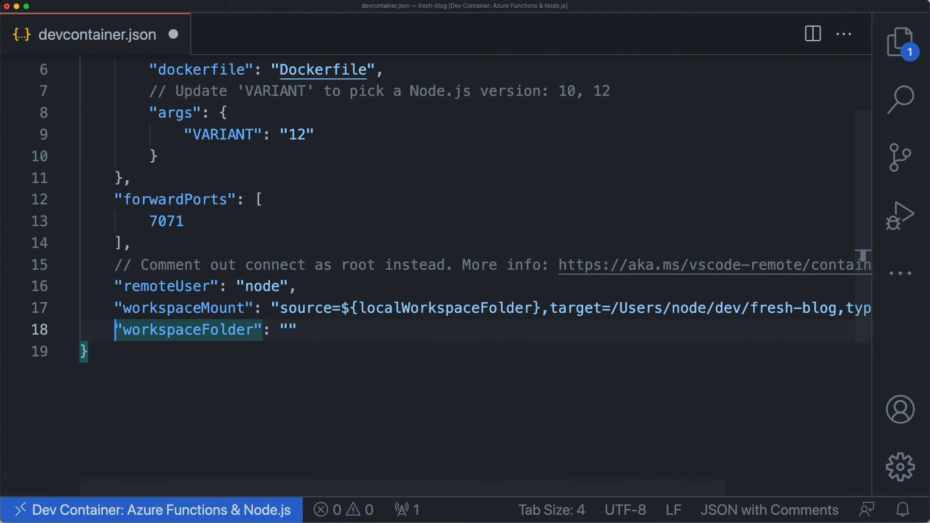
Set workspaceFolder to /Users/node/dev/fresh-blog and run Remote-Containers: Rebuild Container
left_click(288, 330)
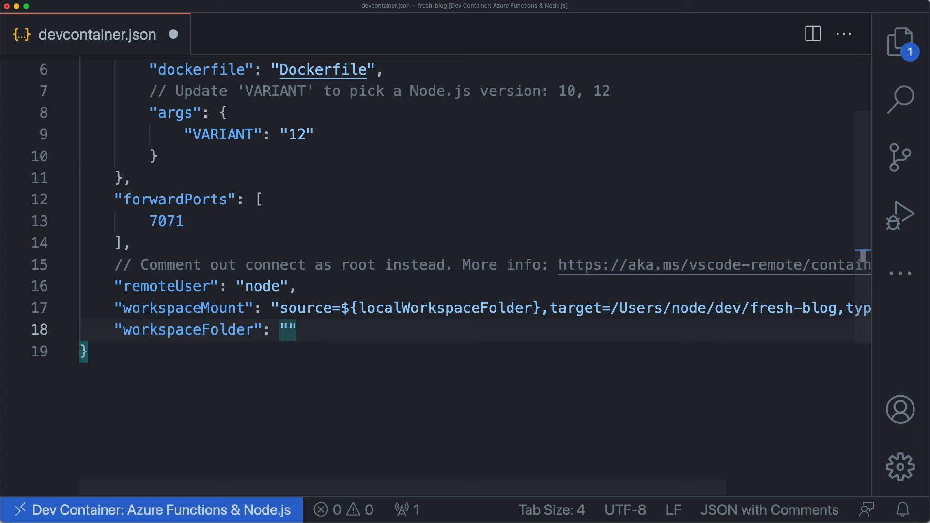
type("/Users/")
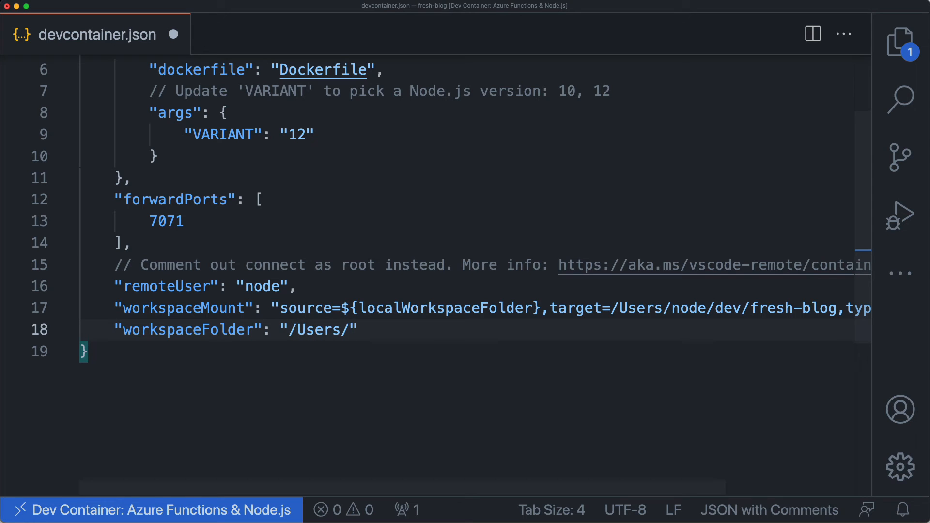
type("node/dev/")
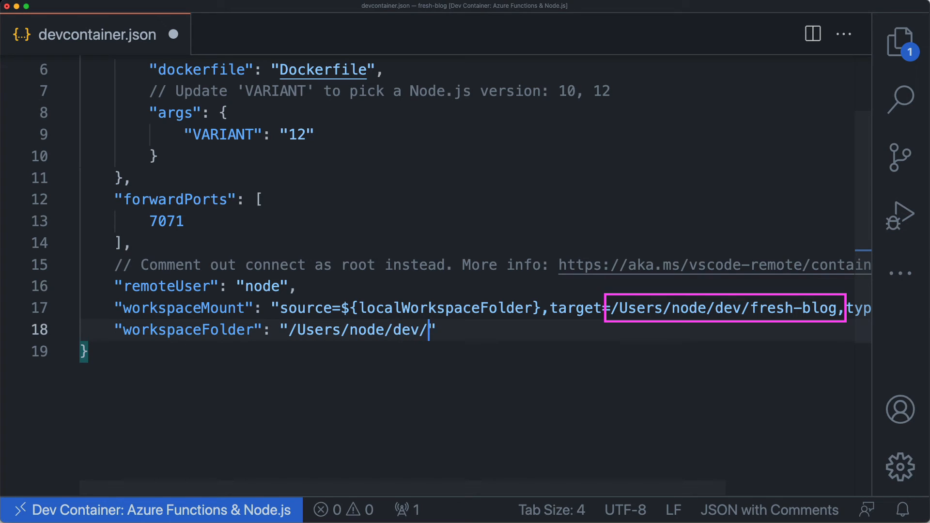
type("fresh-blog")
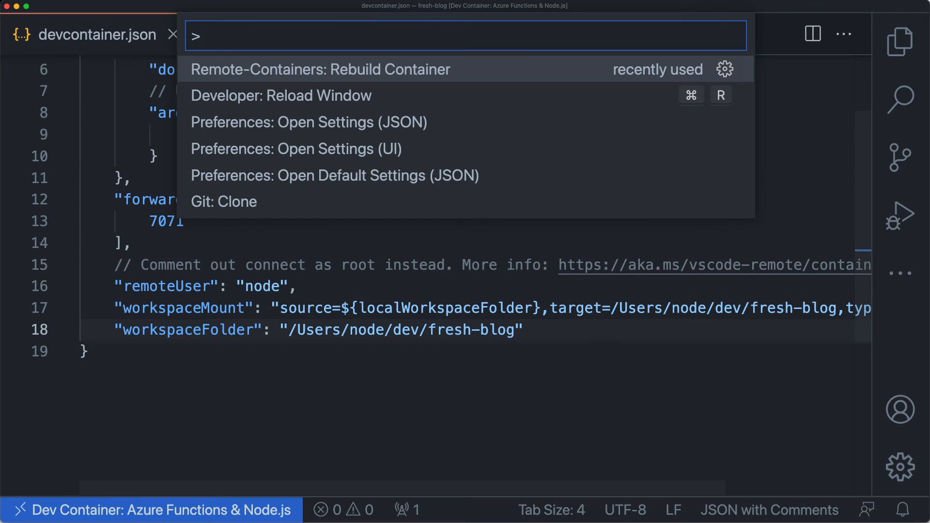
left_click(320, 69)
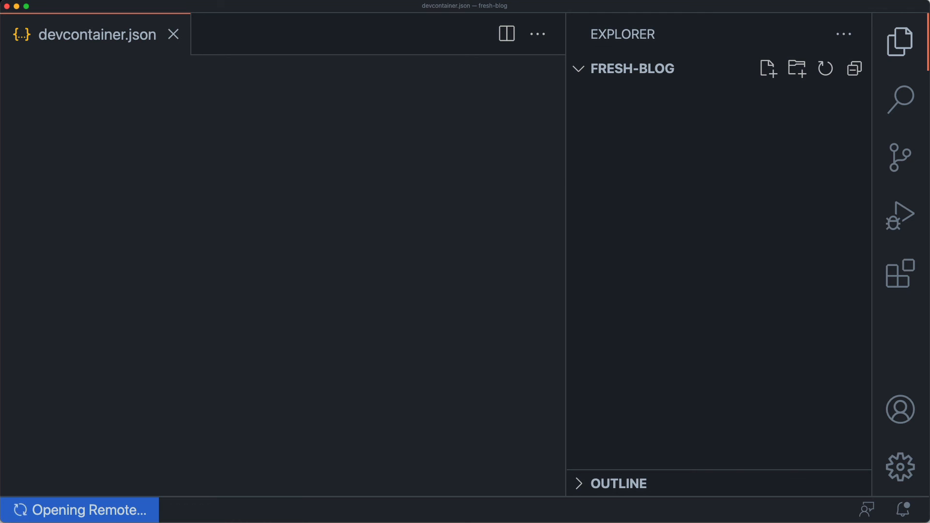